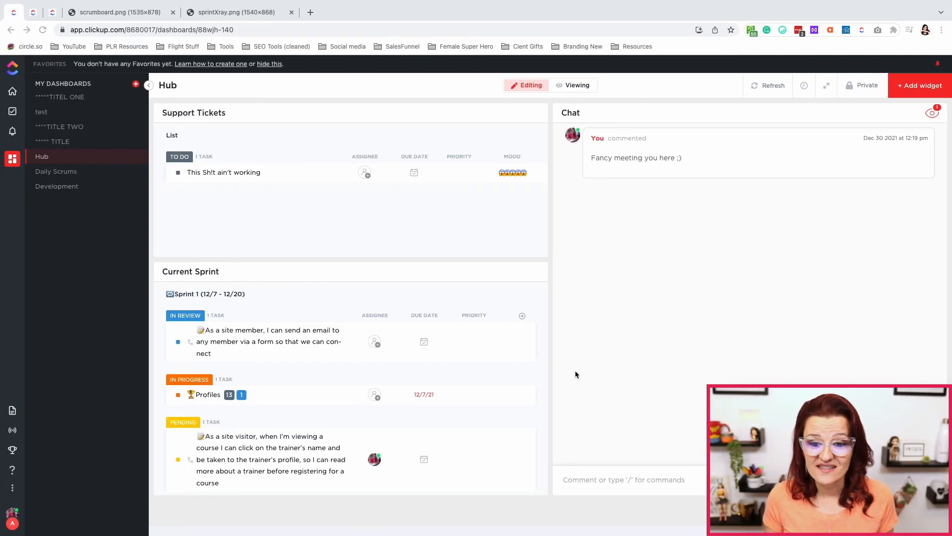
mouse_move(623, 136)
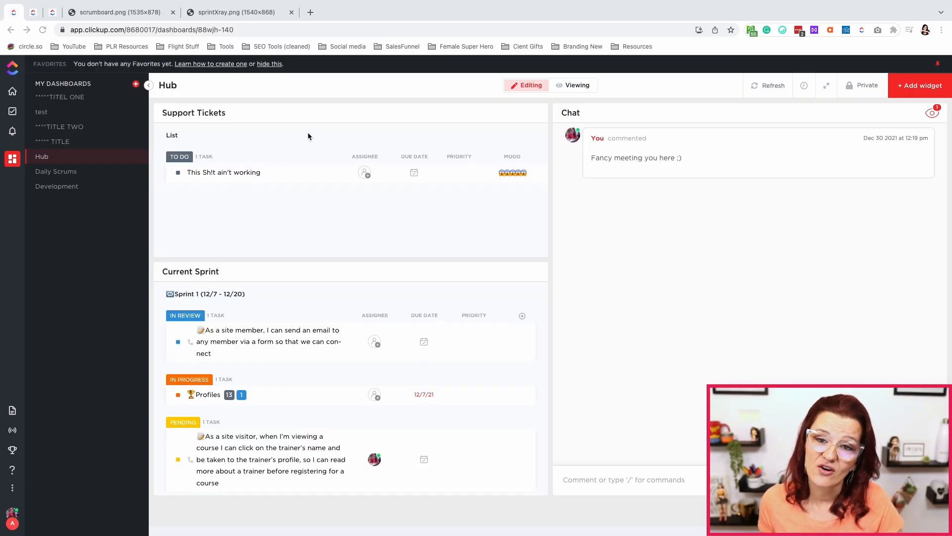
mouse_move(280, 299)
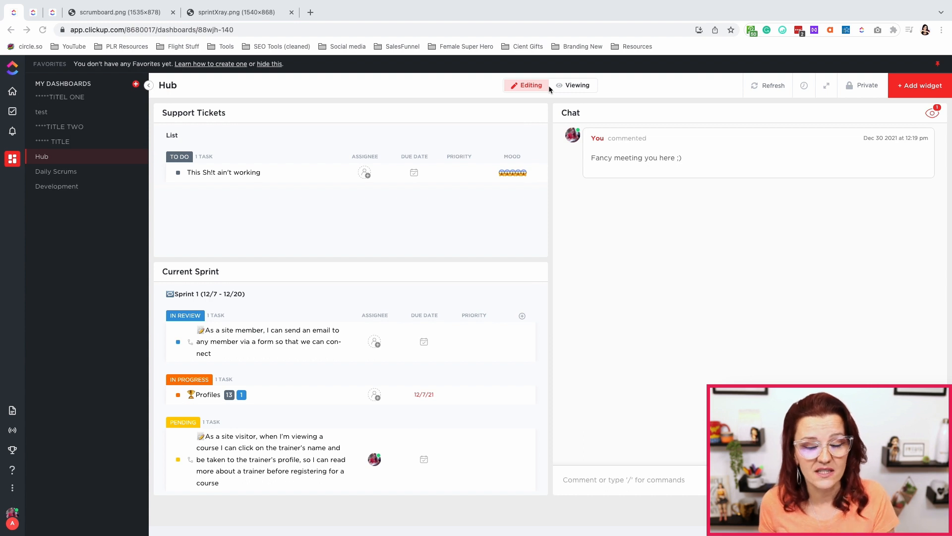
mouse_move(673, 112)
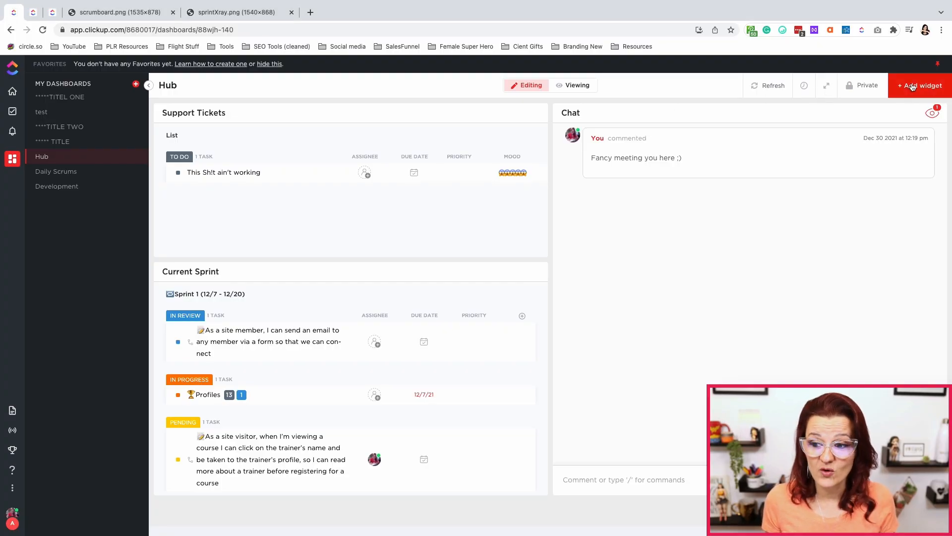
Browse the gallery of widgets available to add, then leave without adding one.
click(920, 85)
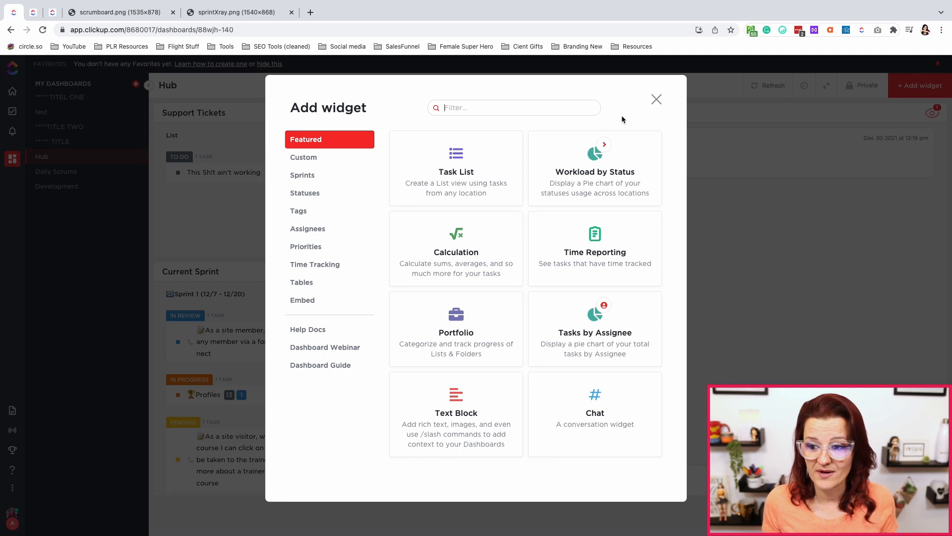
mouse_move(594, 415)
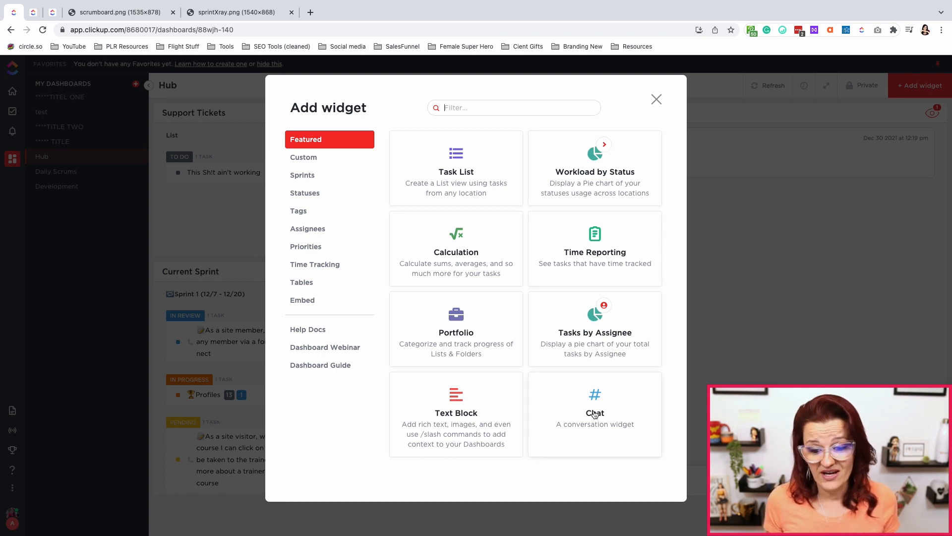
click(594, 404)
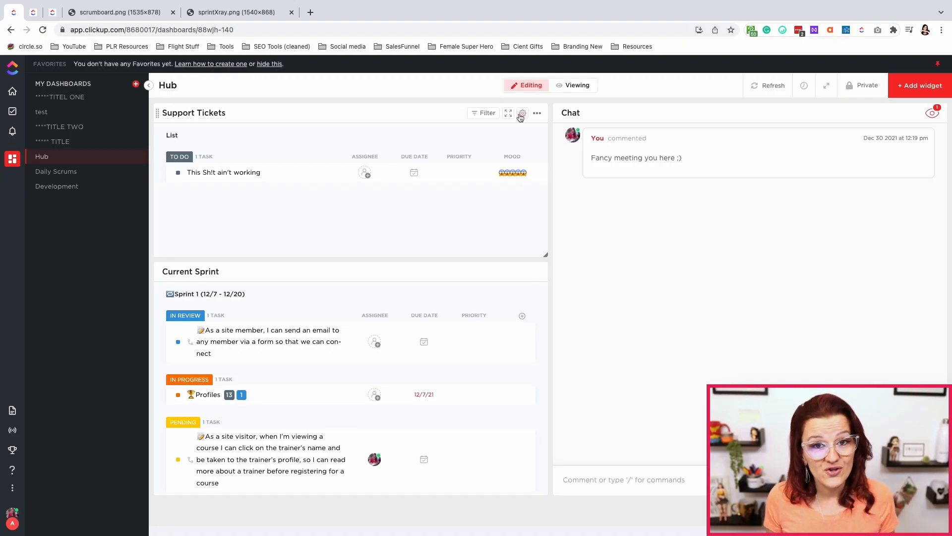
Inspect where the Support Tickets widget pulls tasks from under Agile Management, leaving it unchanged.
click(522, 113)
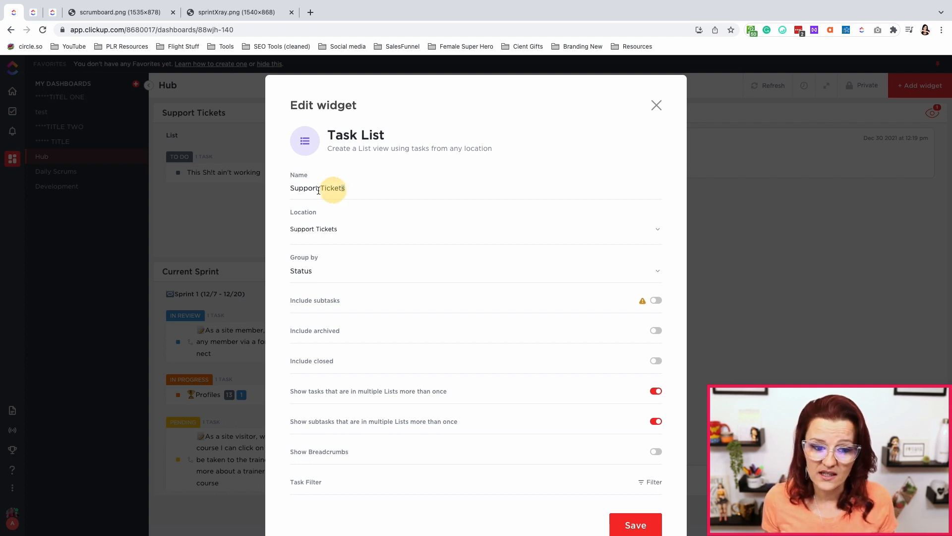
click(313, 230)
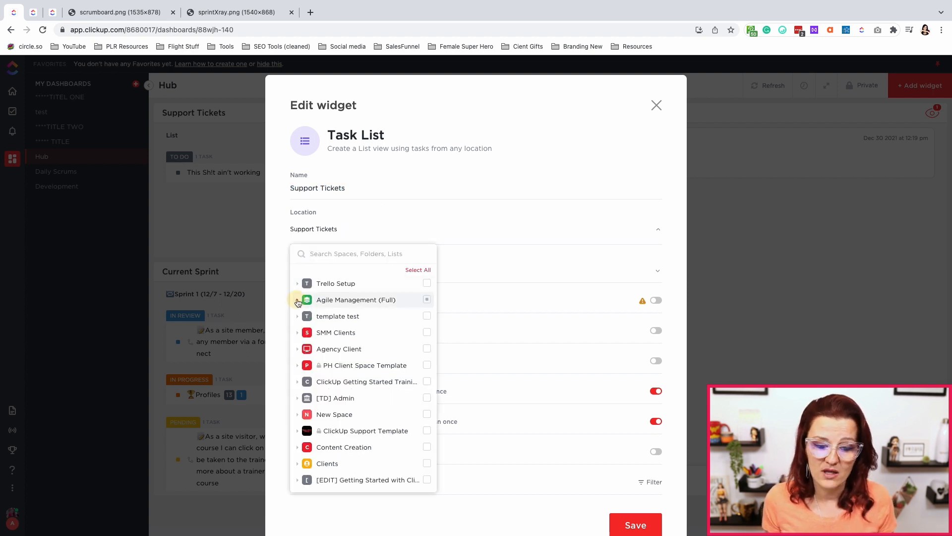
click(298, 303)
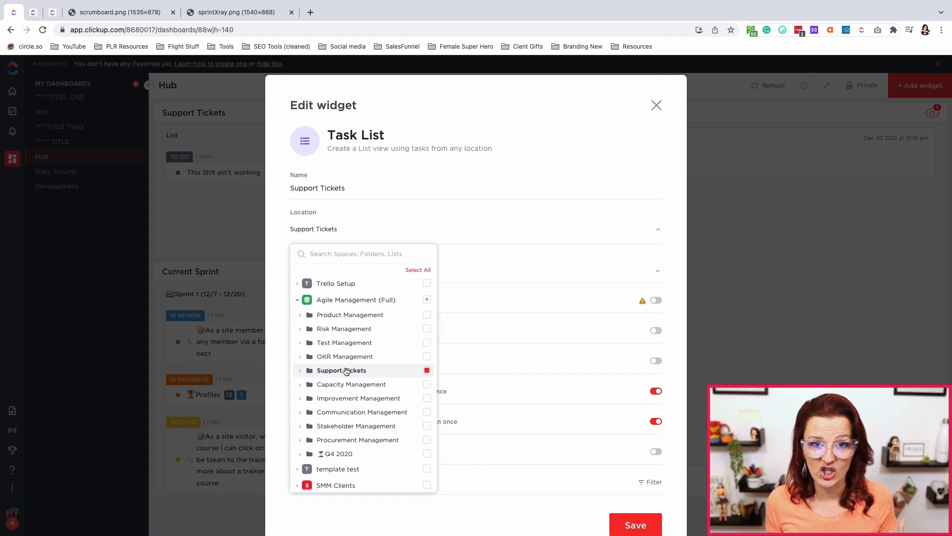
mouse_move(308, 375)
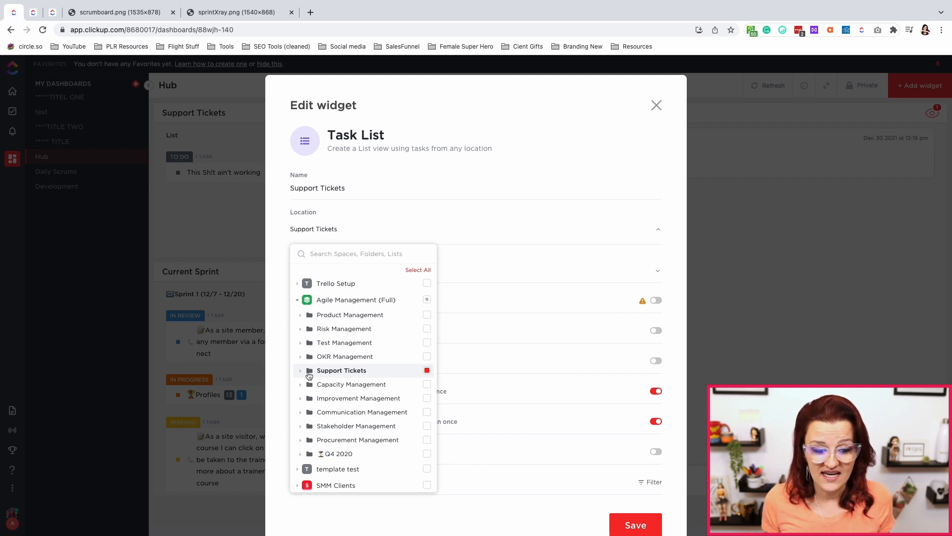
click(300, 370)
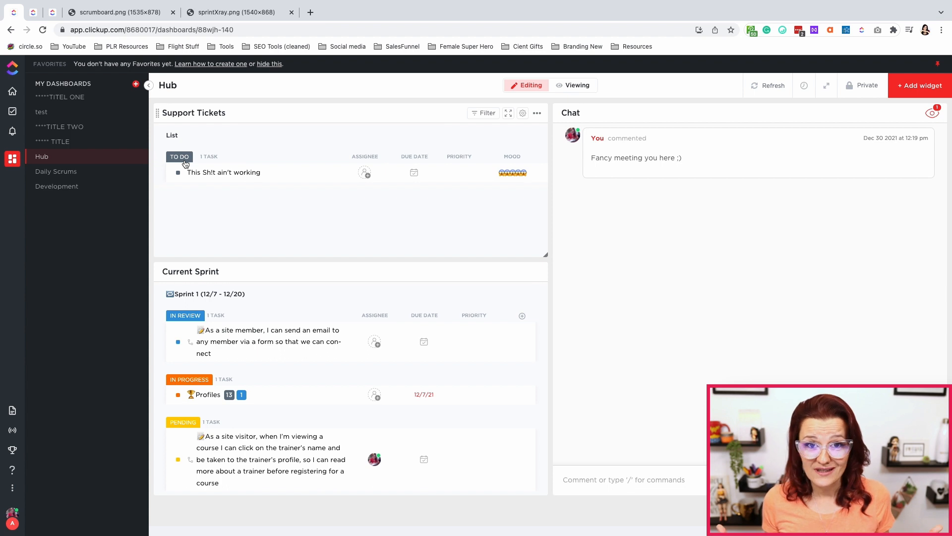
mouse_move(207, 156)
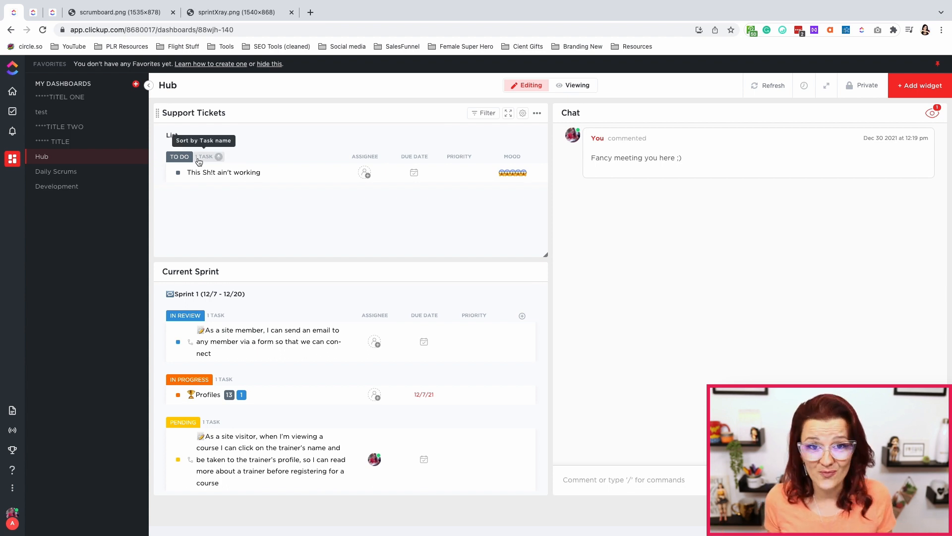
mouse_move(237, 281)
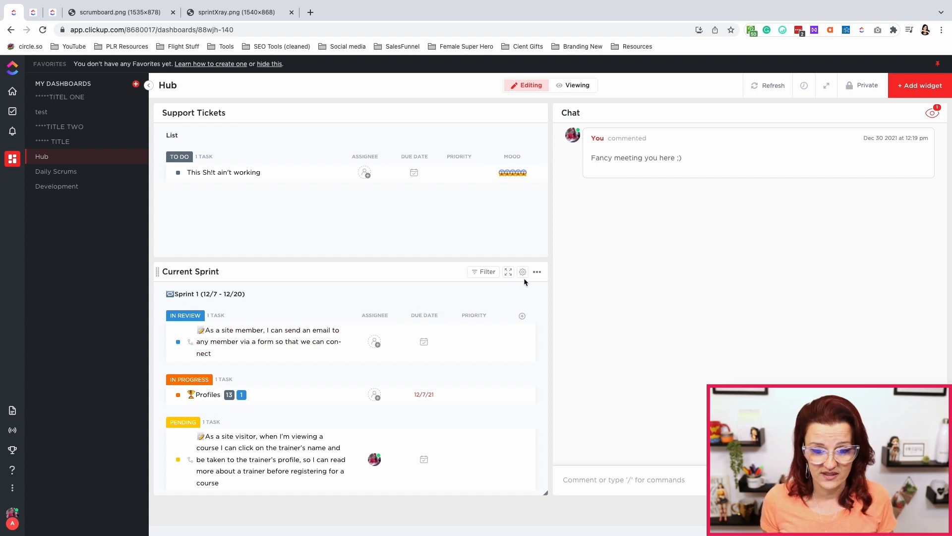
Inspect the Current Sprint widget's source lists under Agile Management, Q4 2020 sprints, leaving it unchanged.
click(523, 272)
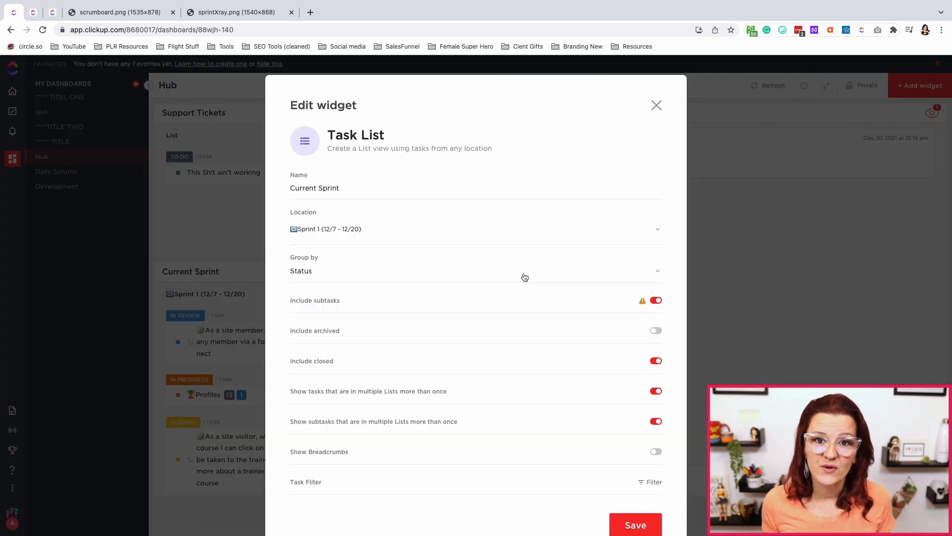
mouse_move(478, 172)
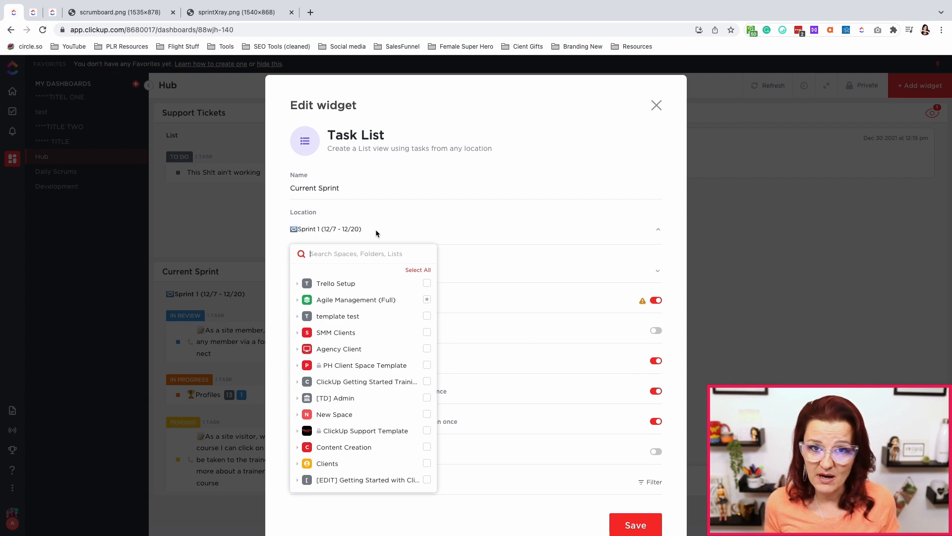
click(298, 299)
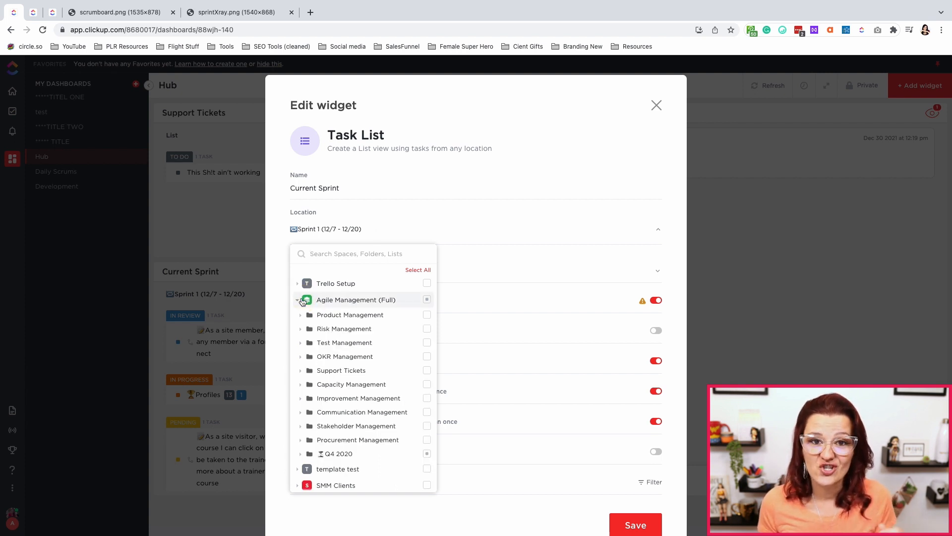
scroll(down, 3)
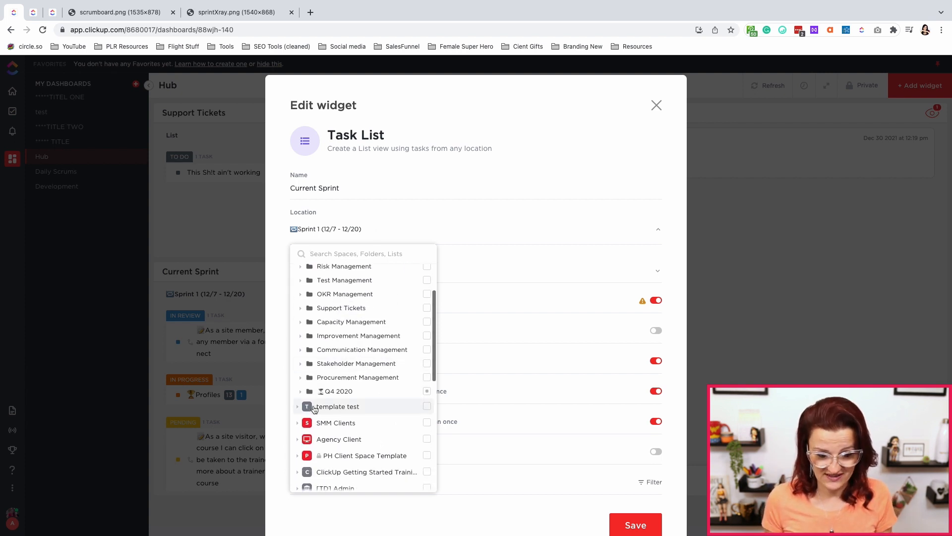
click(300, 391)
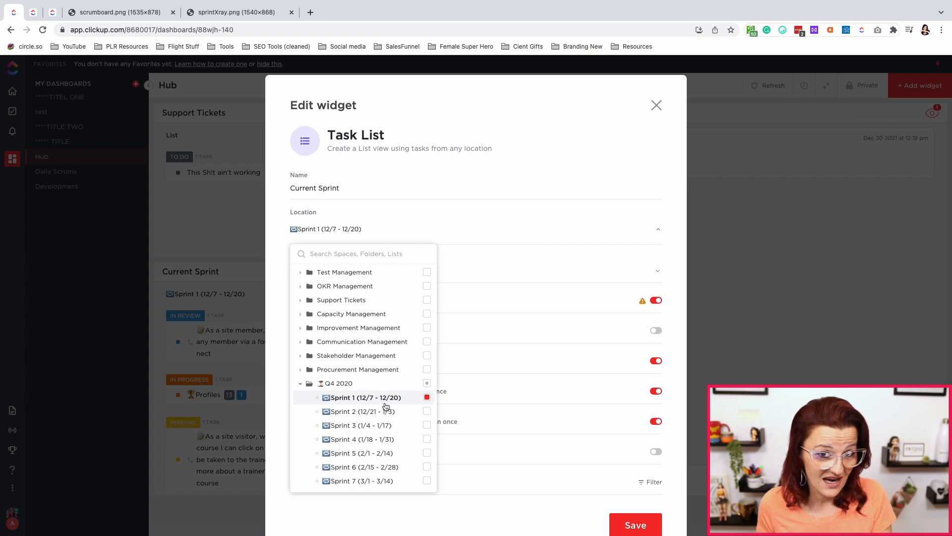
mouse_move(346, 404)
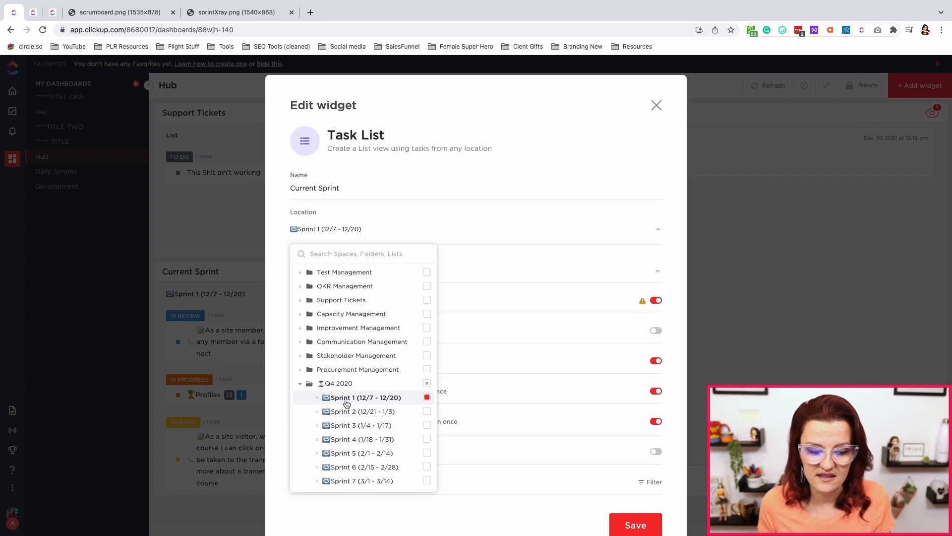
mouse_move(344, 402)
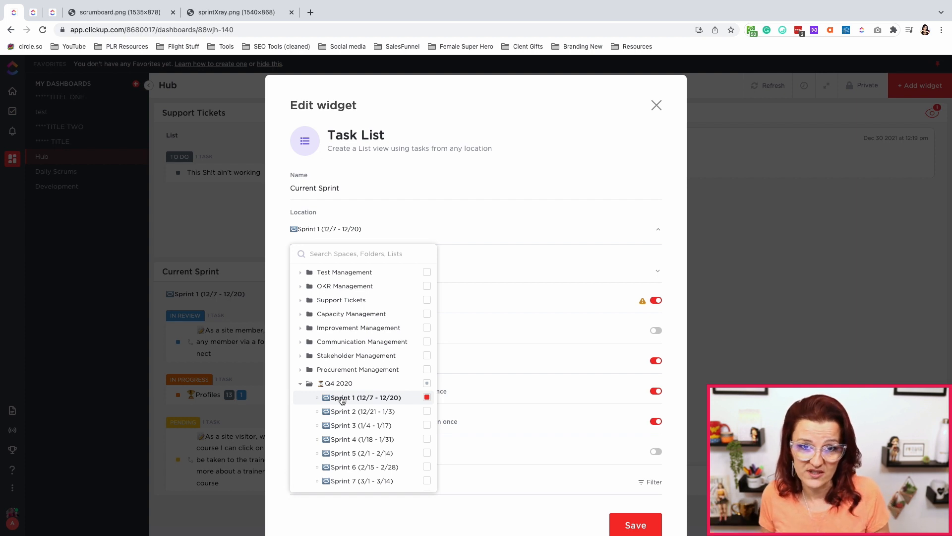
click(365, 397)
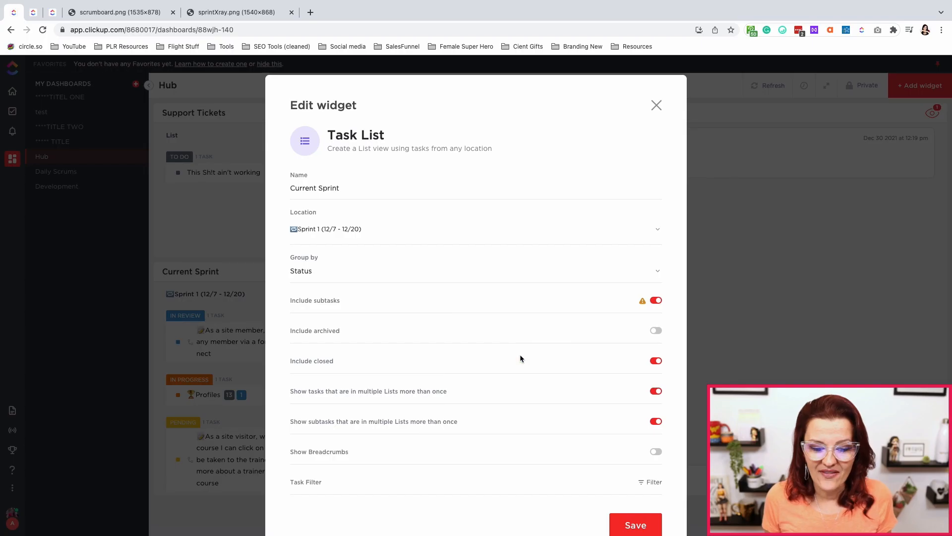
mouse_move(458, 372)
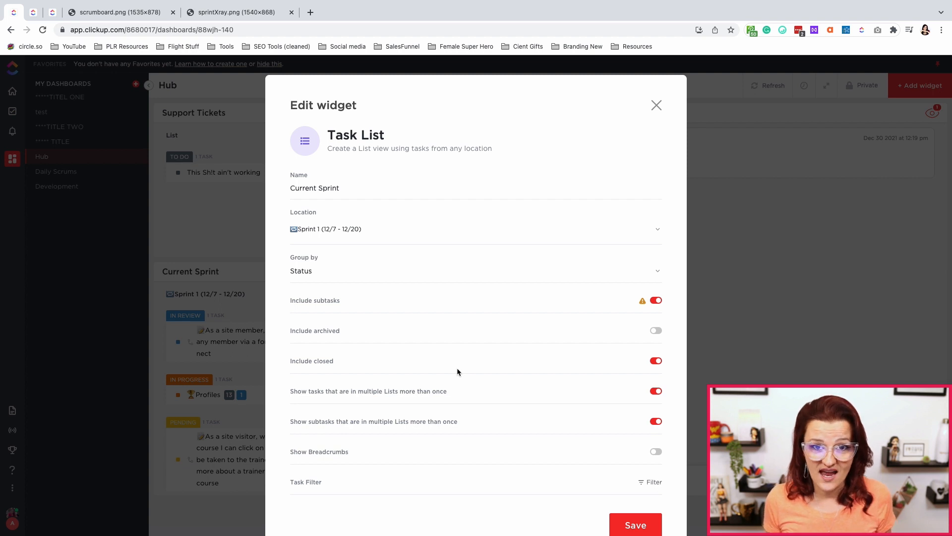
mouse_move(551, 367)
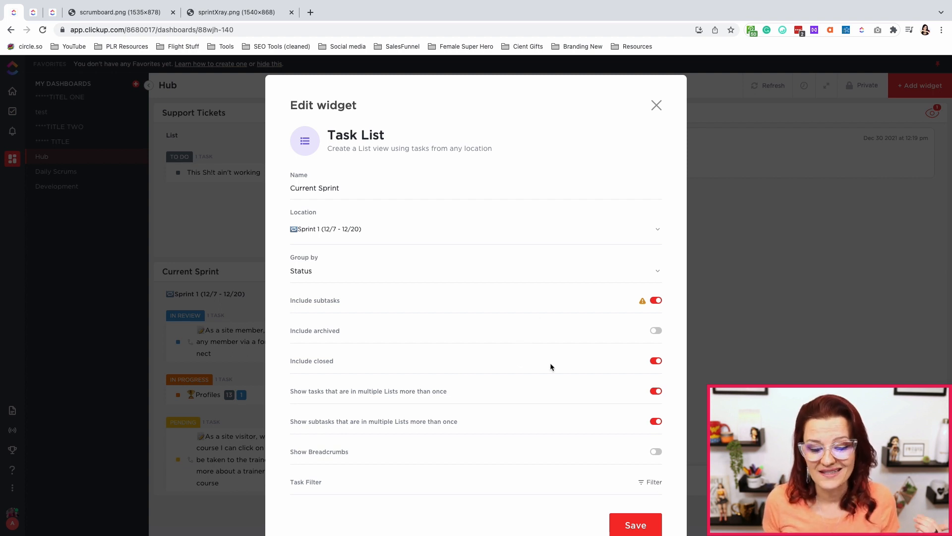
click(656, 105)
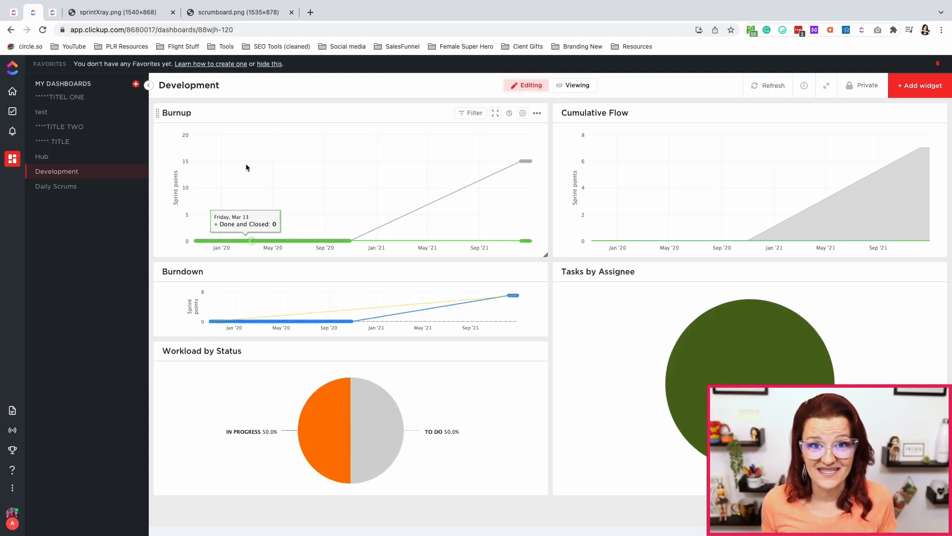
mouse_move(470, 113)
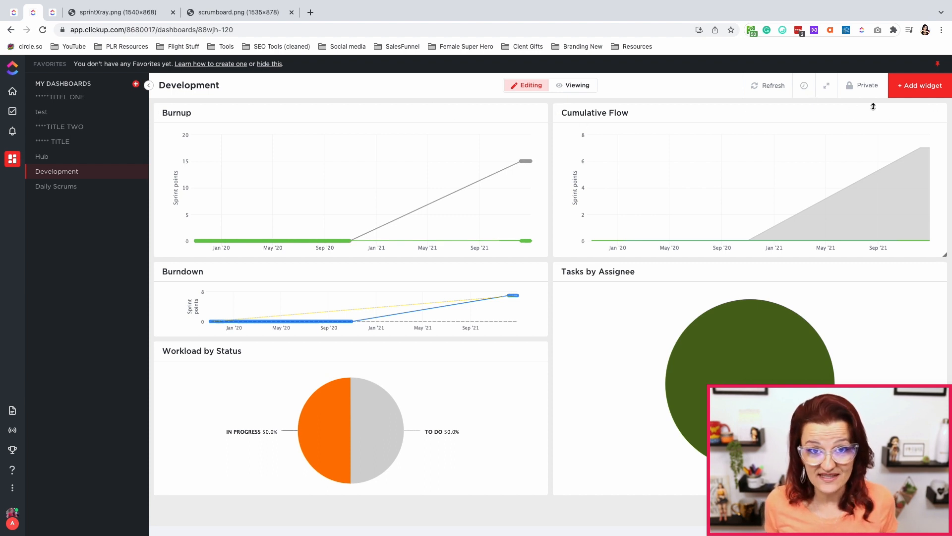
click(918, 85)
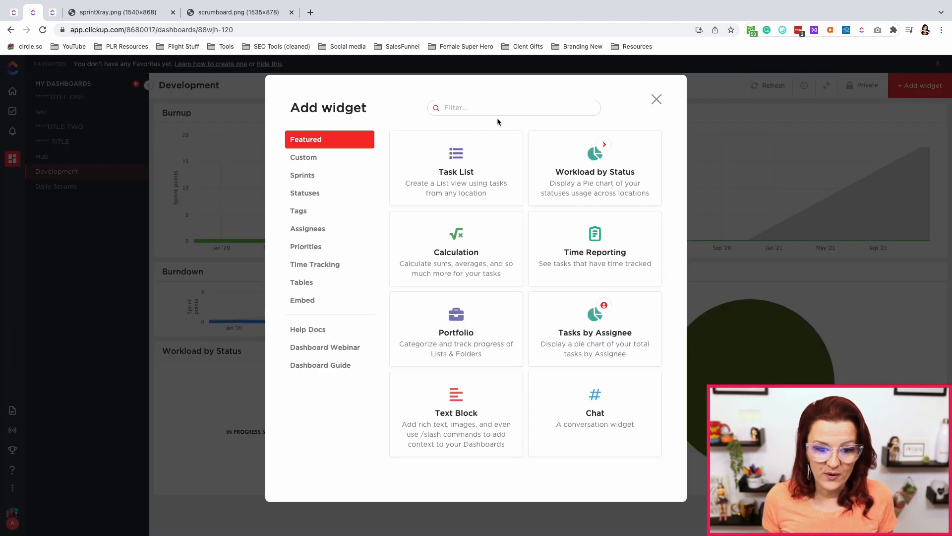
text(burn)
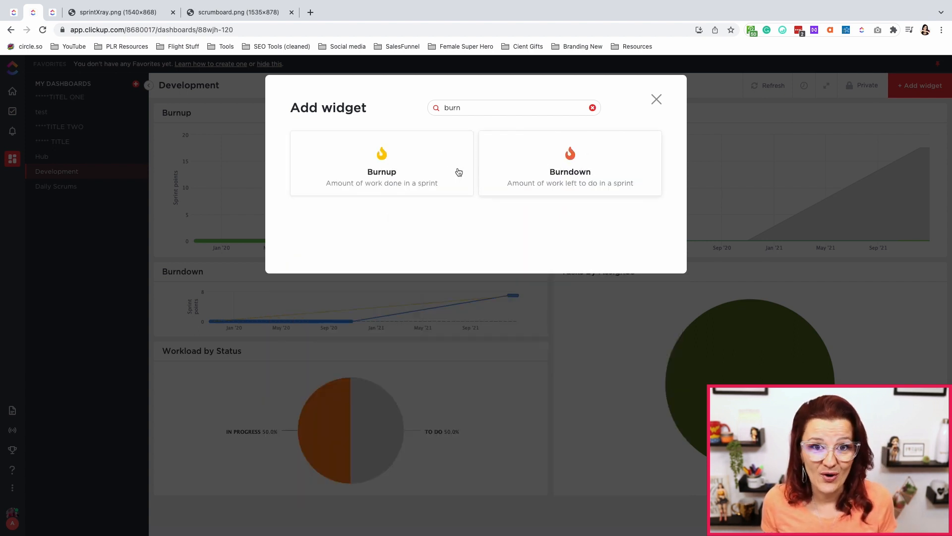
click(381, 163)
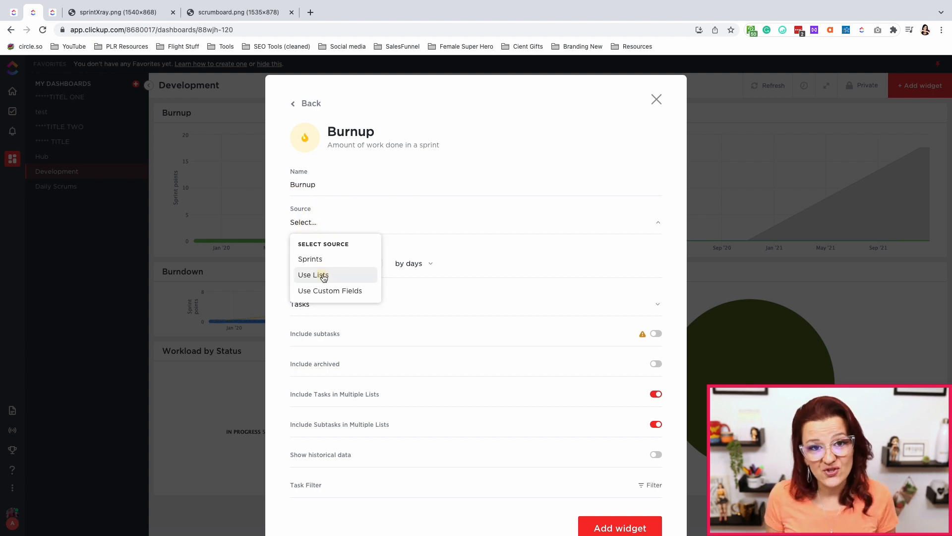
click(312, 275)
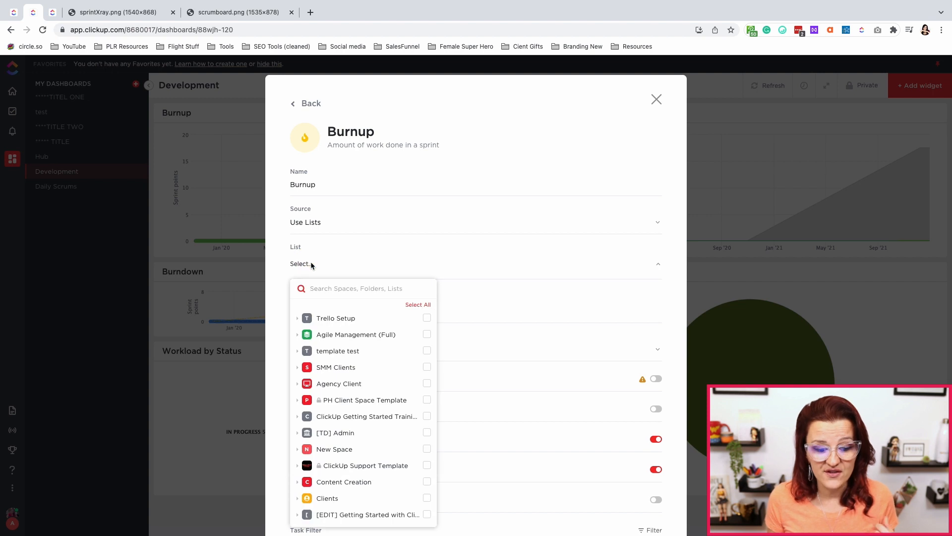
click(296, 334)
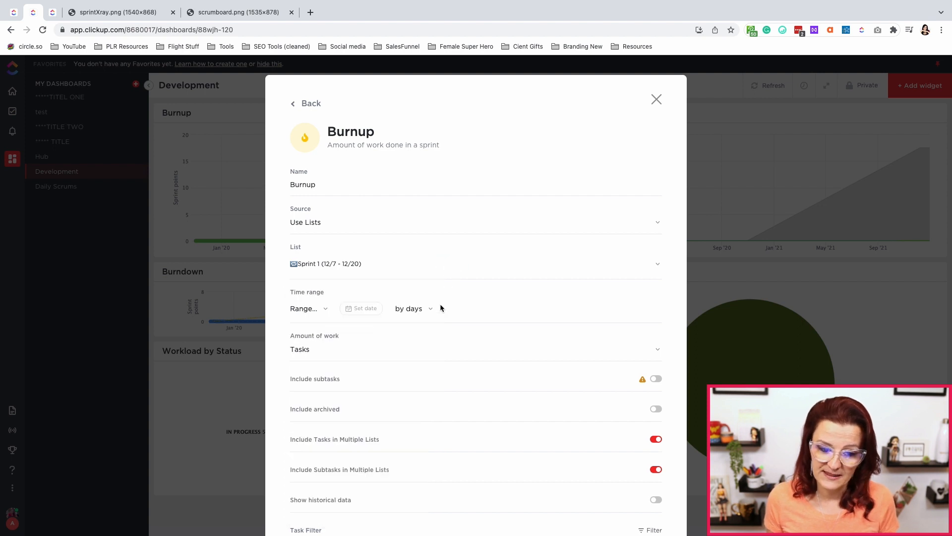
click(407, 307)
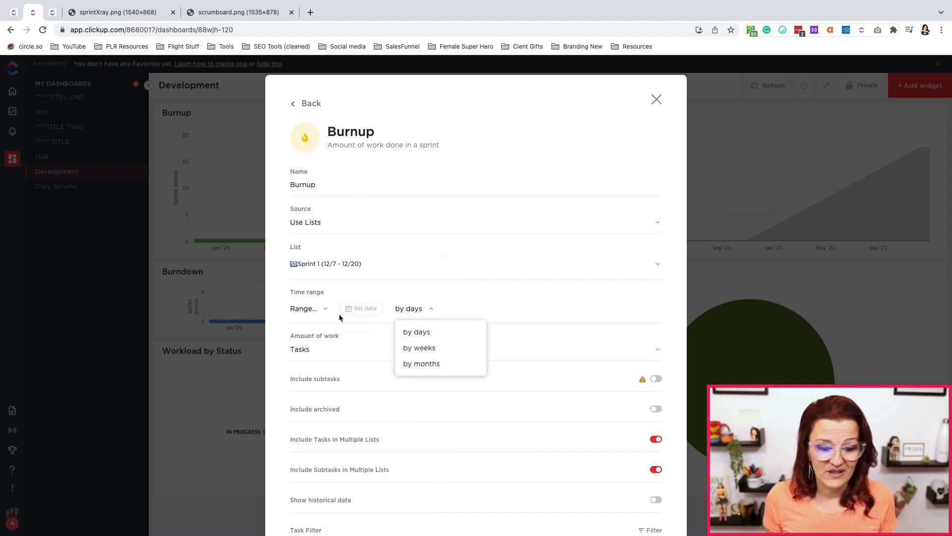
click(309, 308)
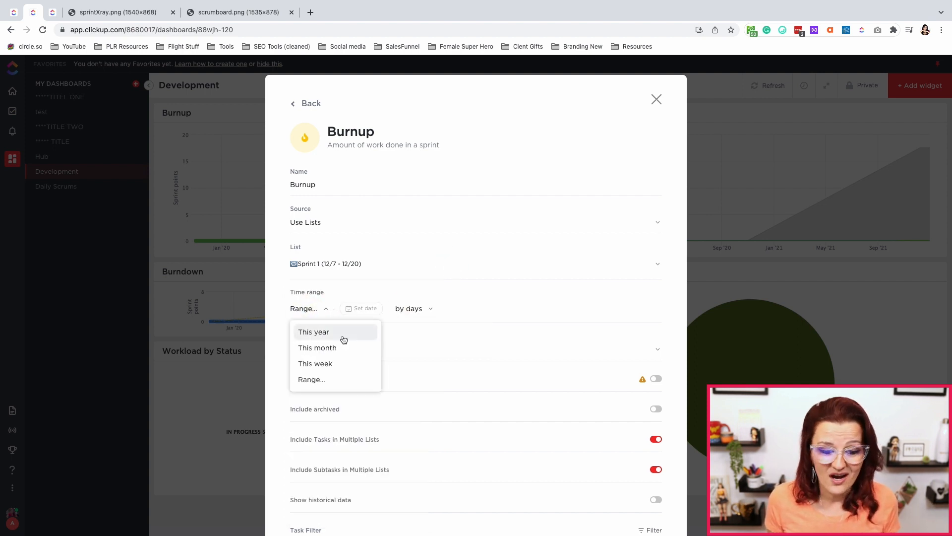
mouse_move(317, 347)
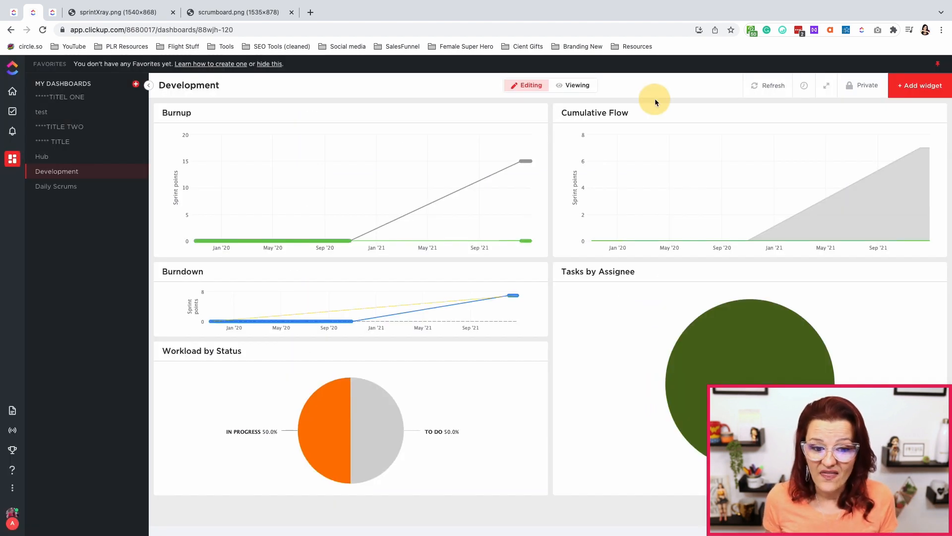
mouse_move(522, 113)
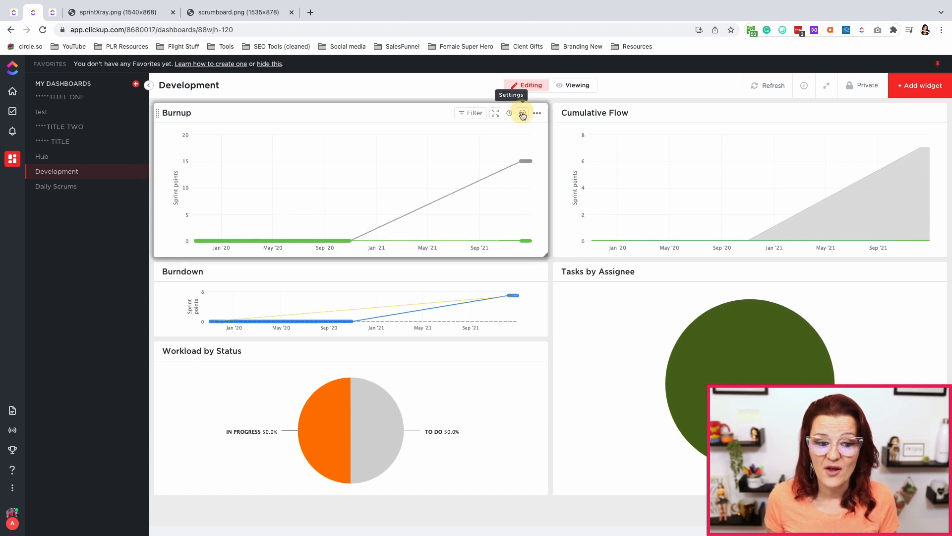
Review the Burnup chart's settings, then bring up the Burndown chart's settings showing Sprint 1.
click(523, 113)
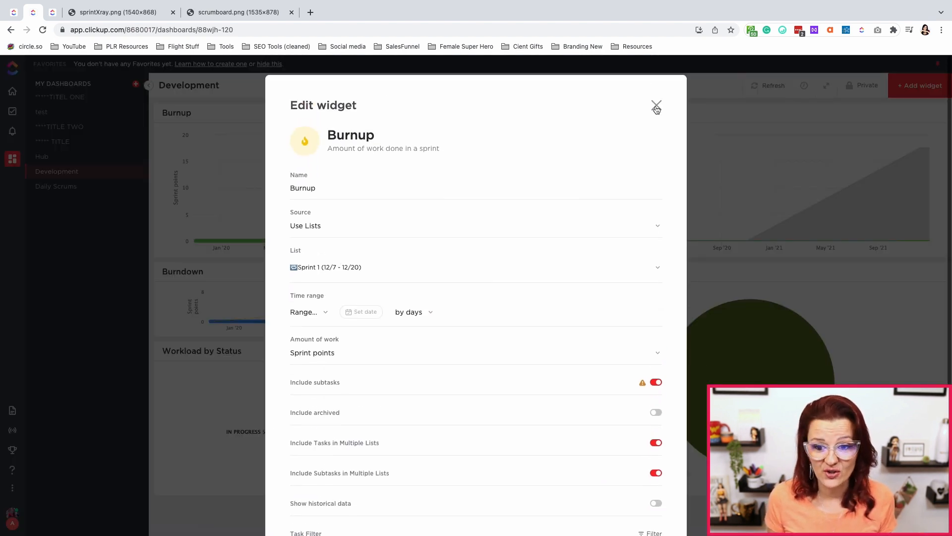
click(655, 106)
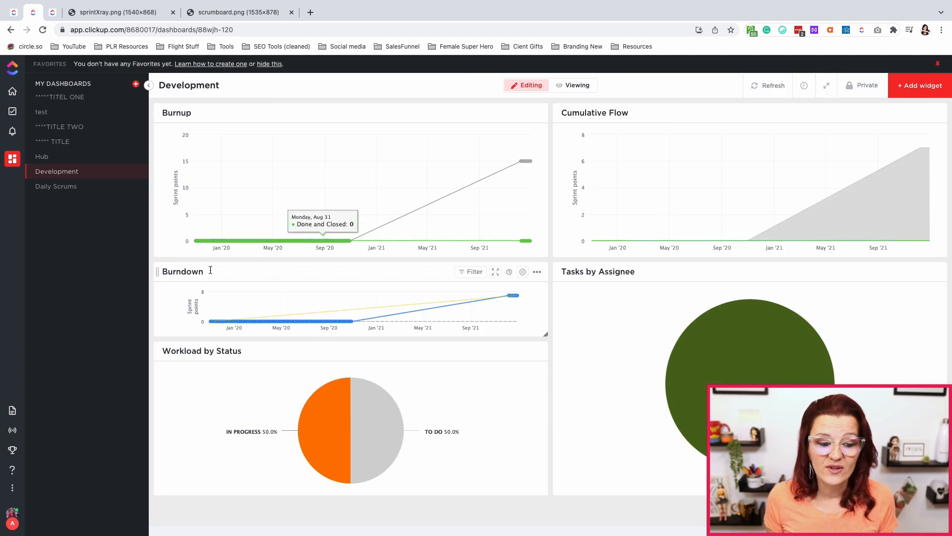
click(523, 272)
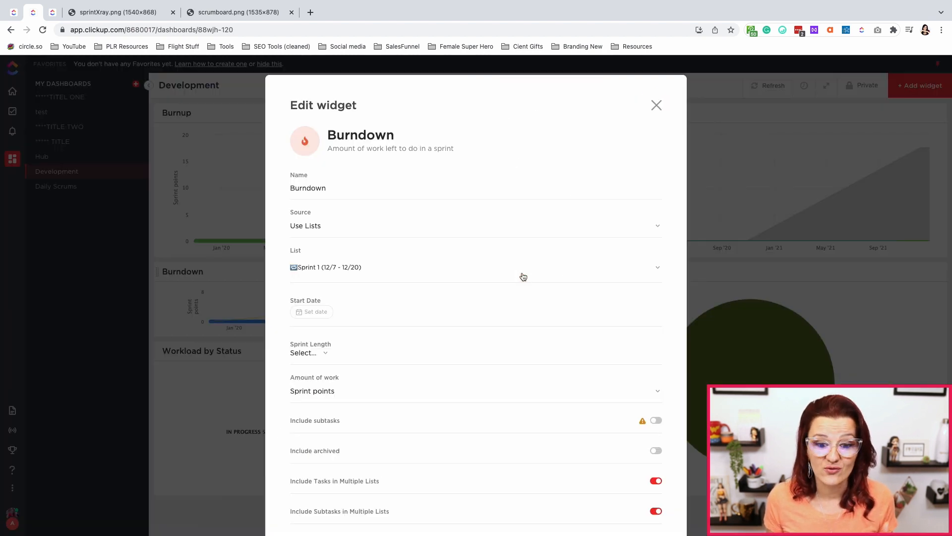
mouse_move(483, 261)
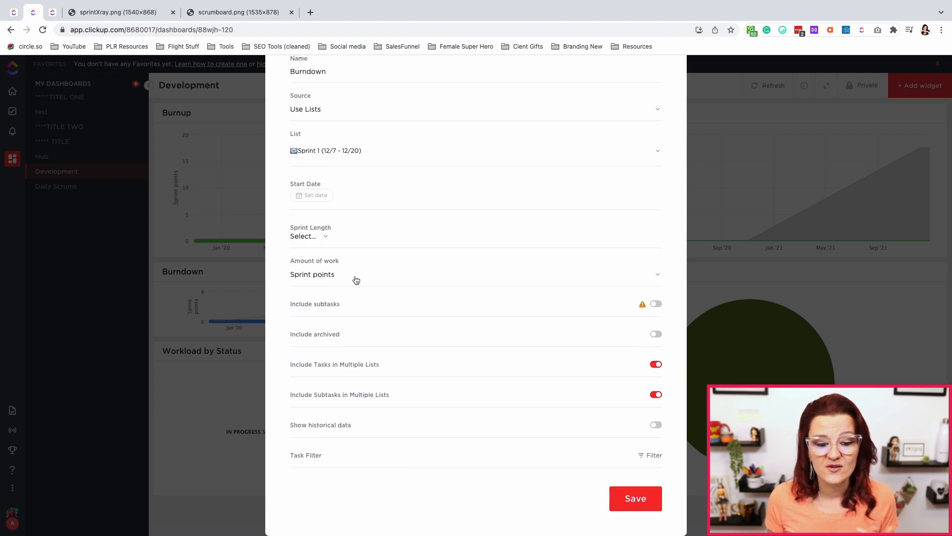
mouse_move(350, 284)
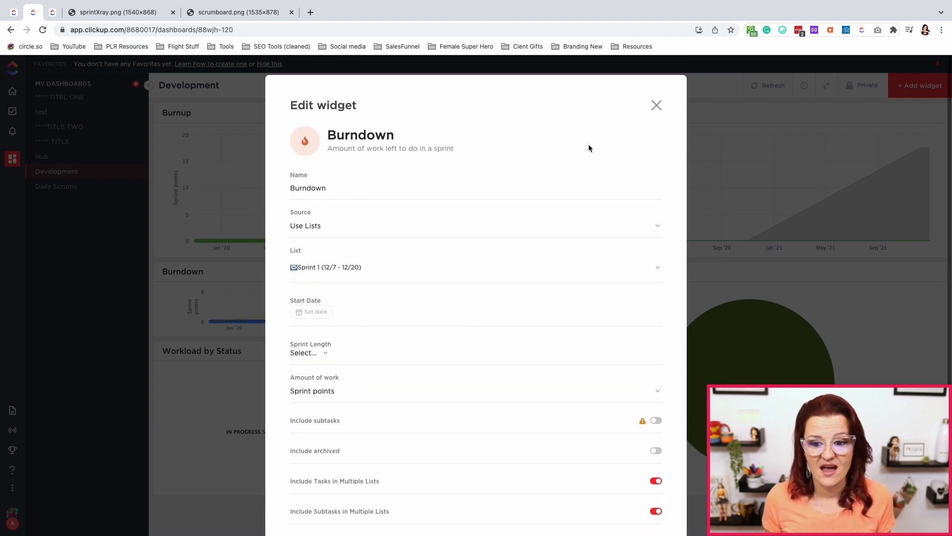
Leave the Burndown settings and bring up the Workload by Status chart's settings on Sprint 1.
click(656, 104)
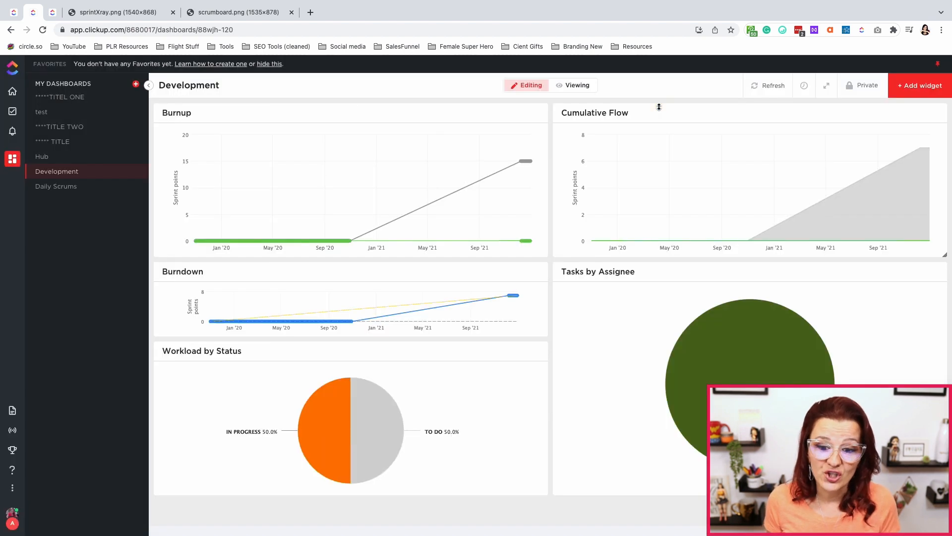
mouse_move(523, 351)
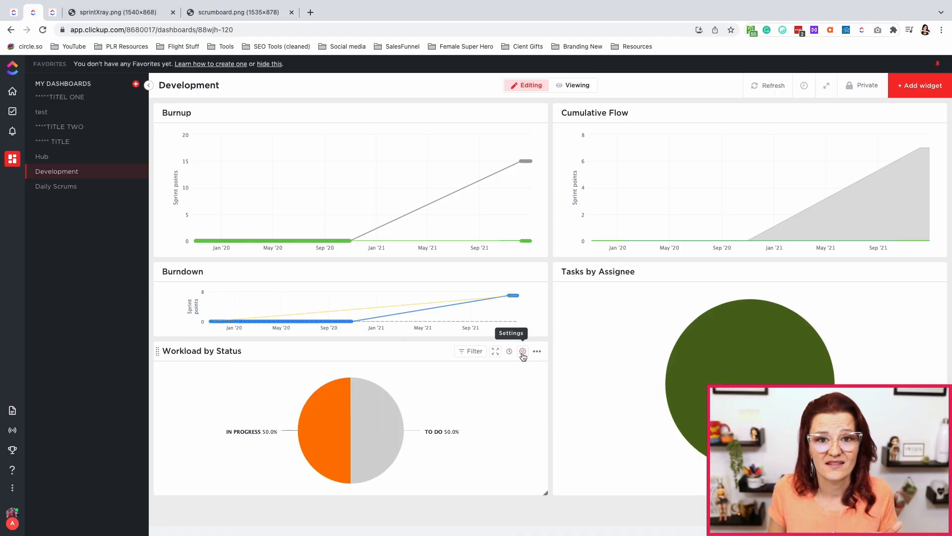
click(523, 351)
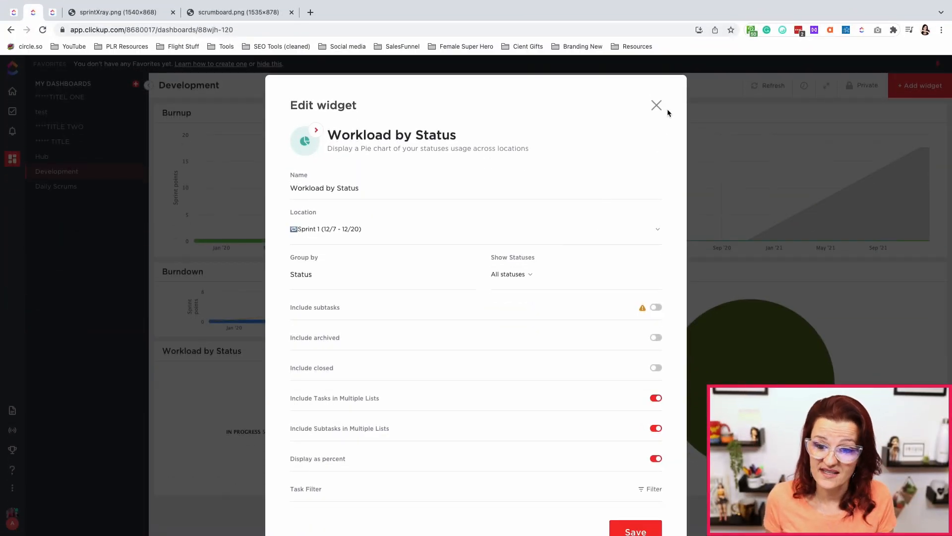
click(657, 105)
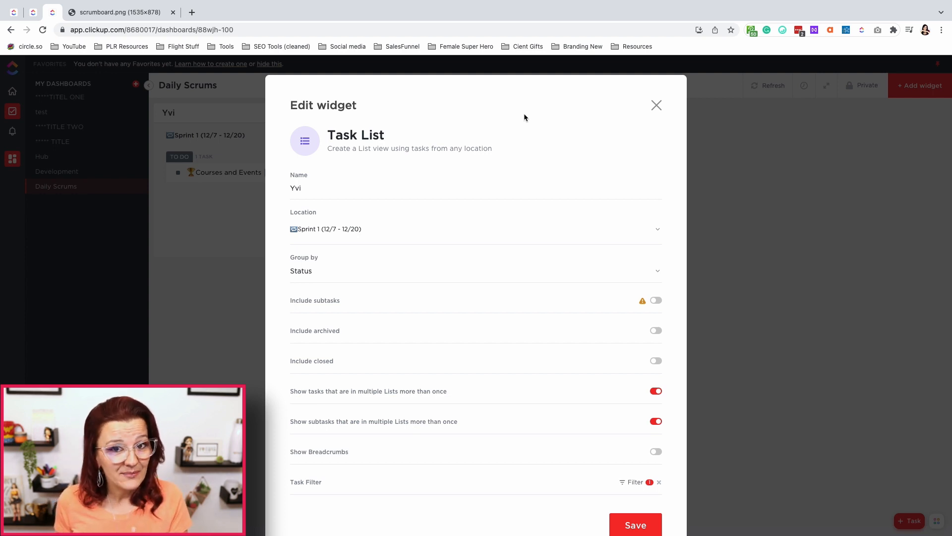
mouse_move(352, 234)
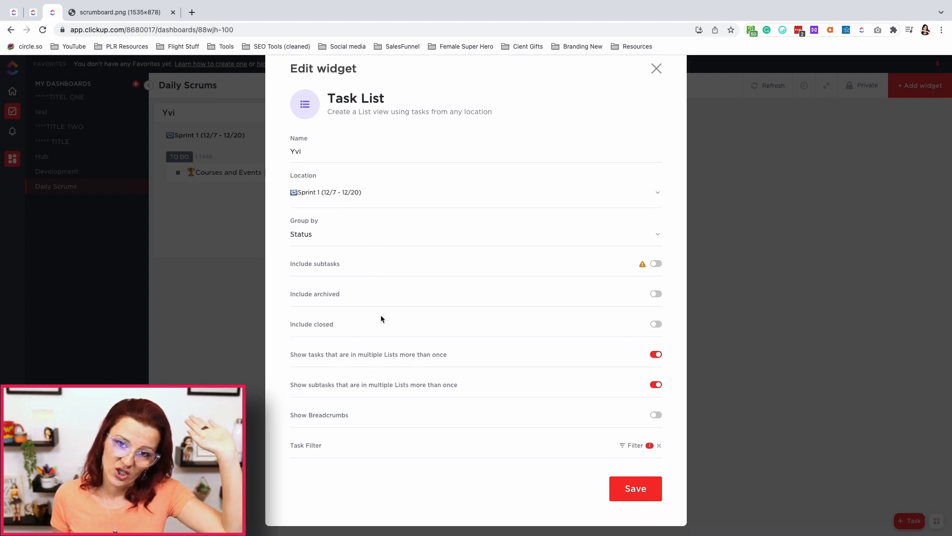
mouse_move(634, 445)
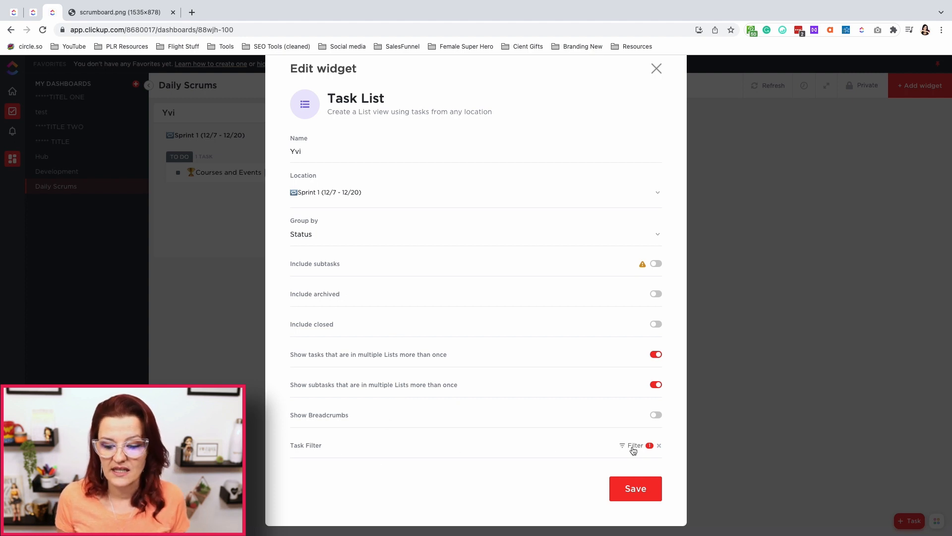
Add a second Assignee condition to the Yvi task list's filter and place the widget on the dashboard.
click(634, 445)
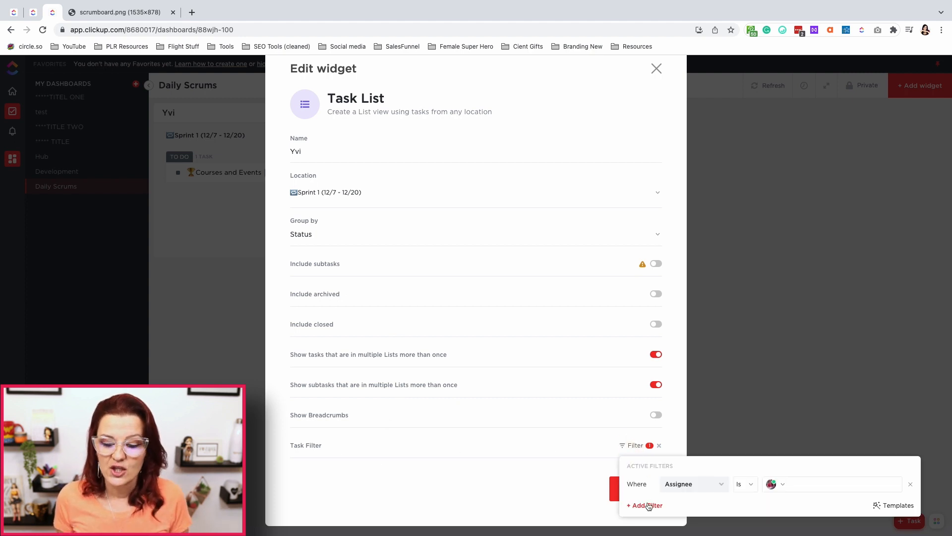
click(644, 505)
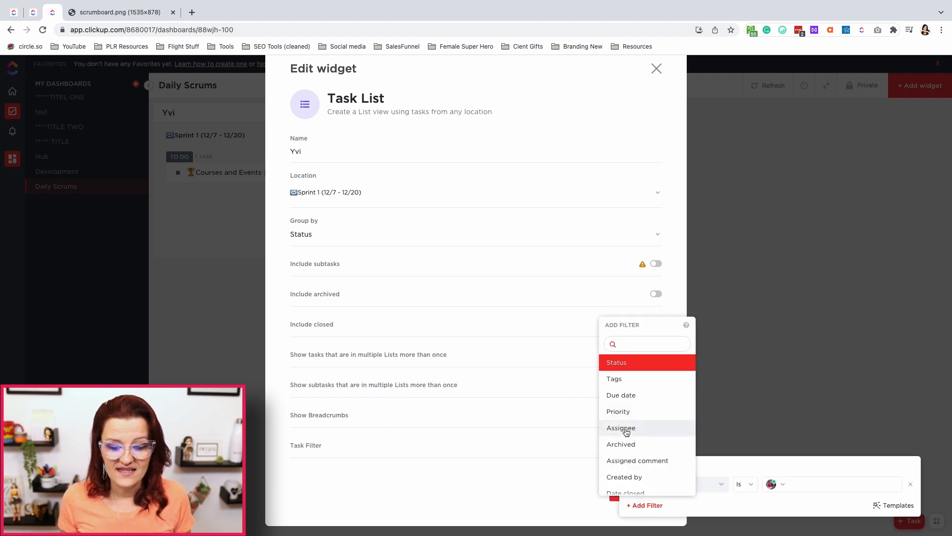
click(621, 428)
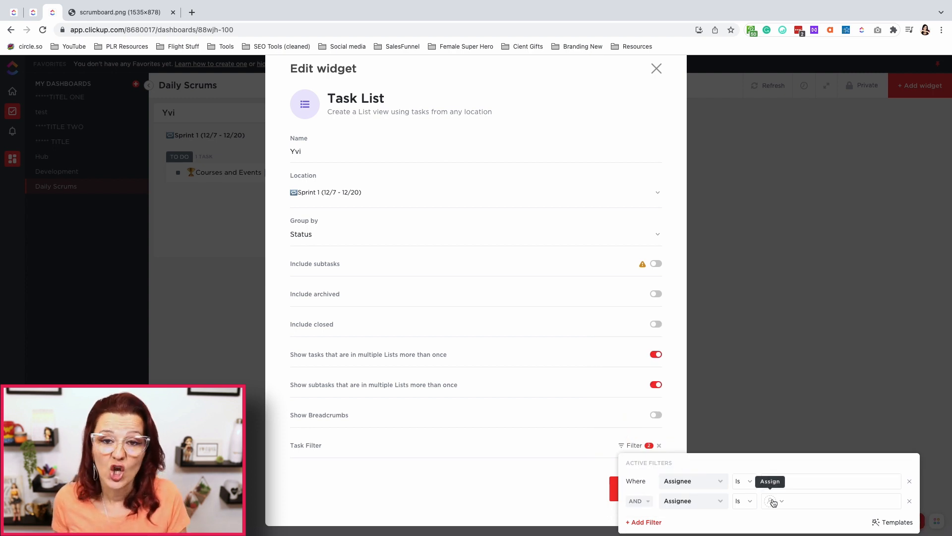
click(770, 481)
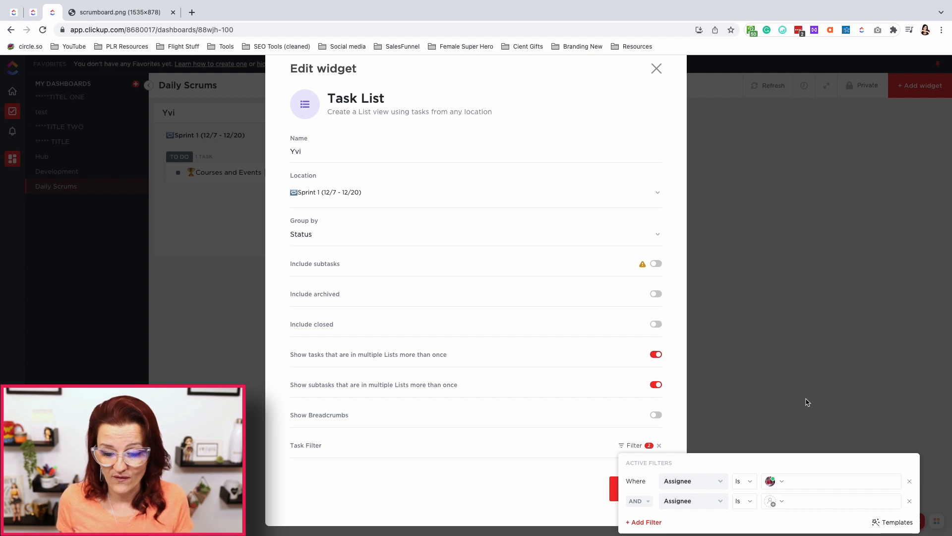
click(656, 69)
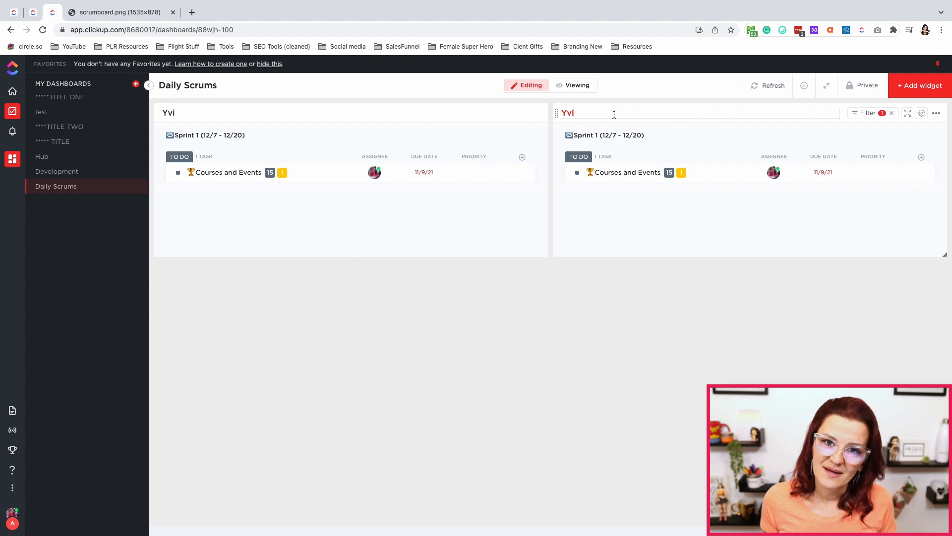
Filter the second Yvi task list to tasks assigned to Me.
click(865, 113)
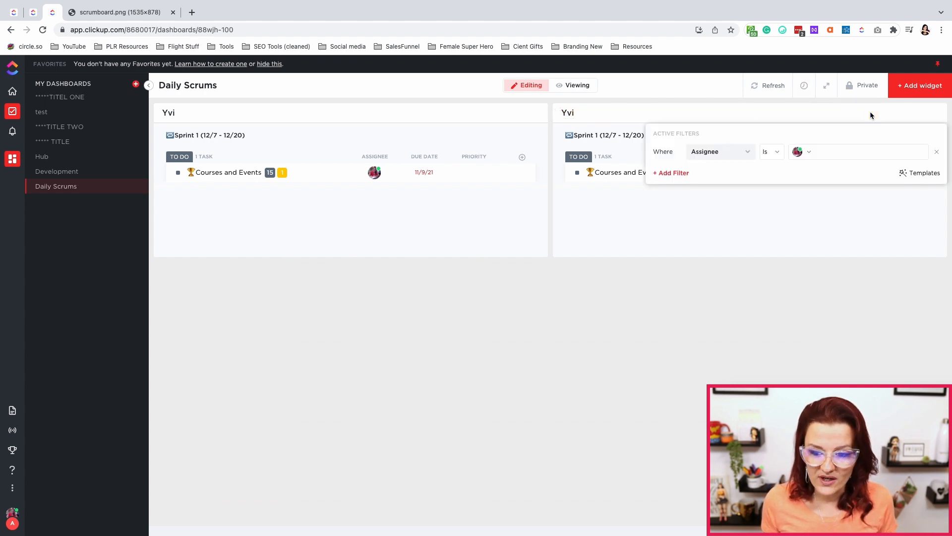
click(801, 150)
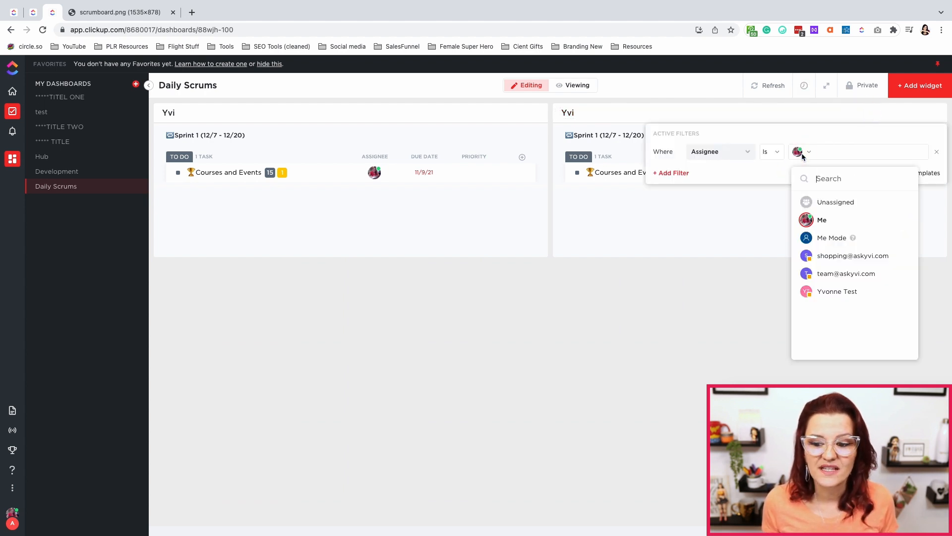
click(821, 219)
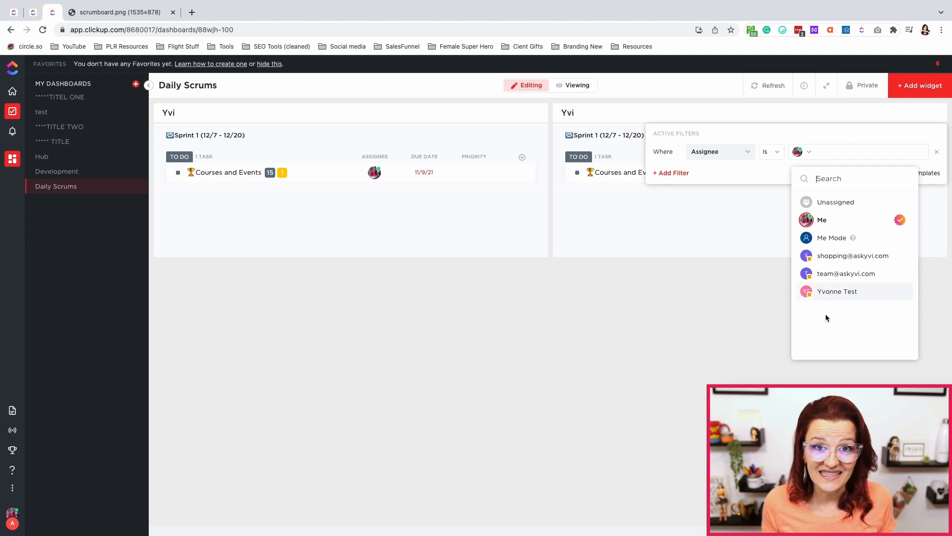